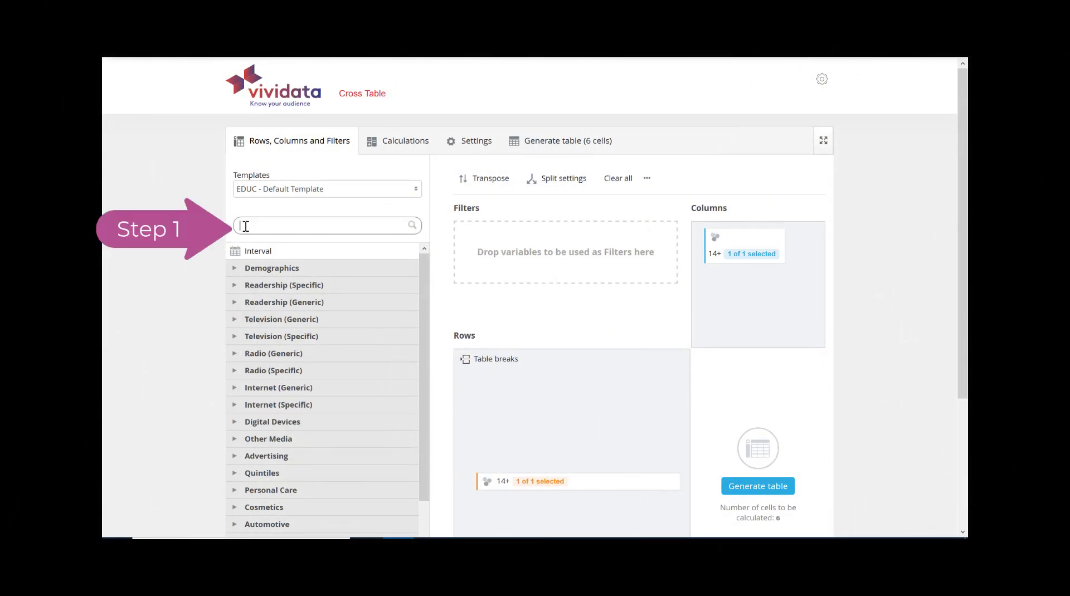
Search the variable list for 'energy' to find the energy drink brand questions
{"action": "type", "text": "energy"}
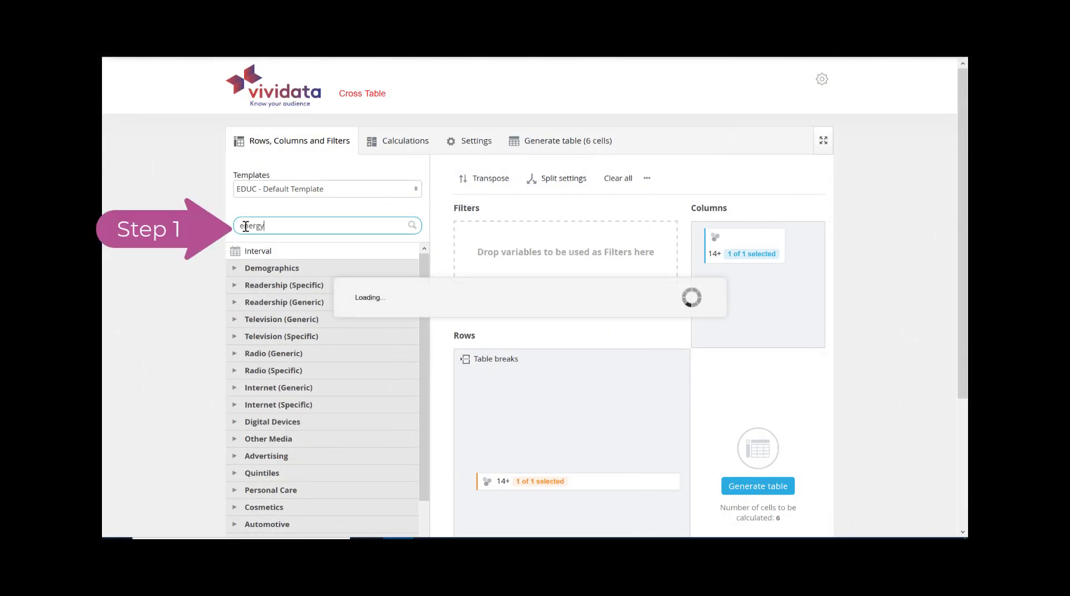
{"action": "type", "text": "energy"}
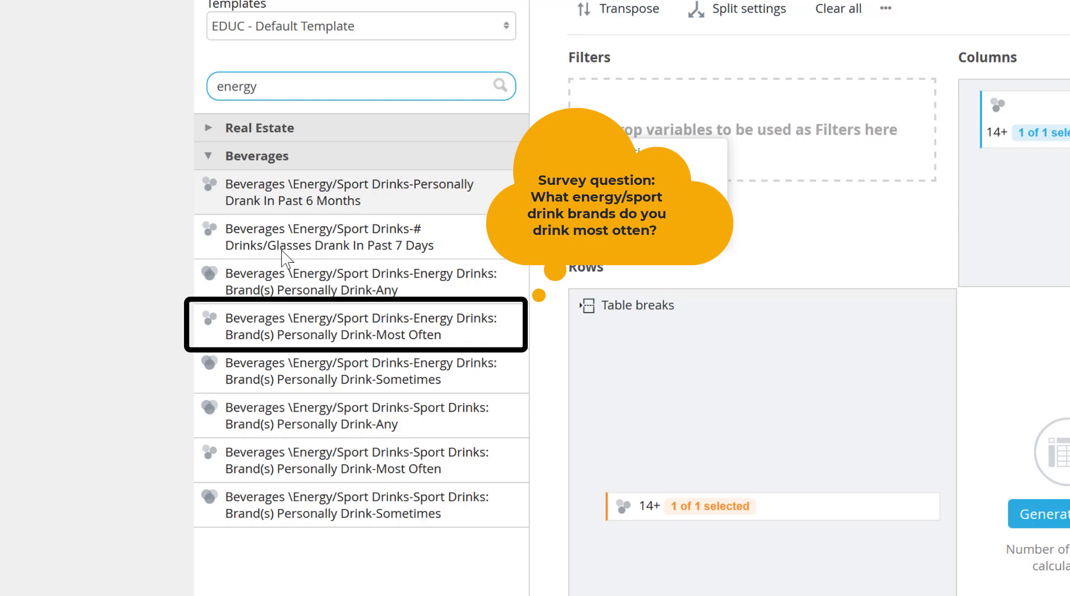
{"action": "mouse_move", "coordinate": [284, 269]}
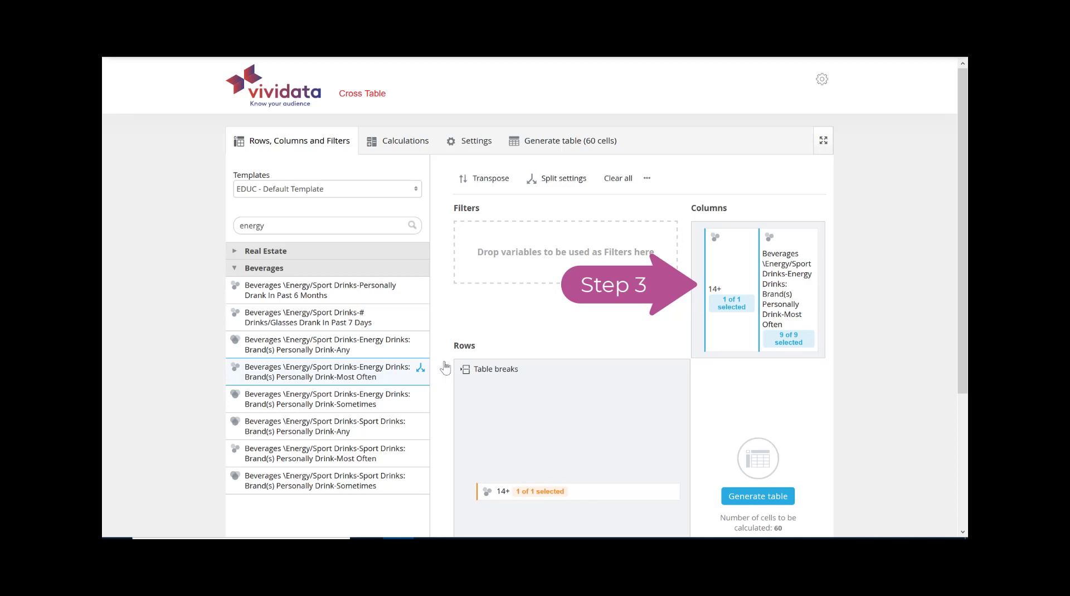
{"action": "mouse_move", "coordinate": [543, 336]}
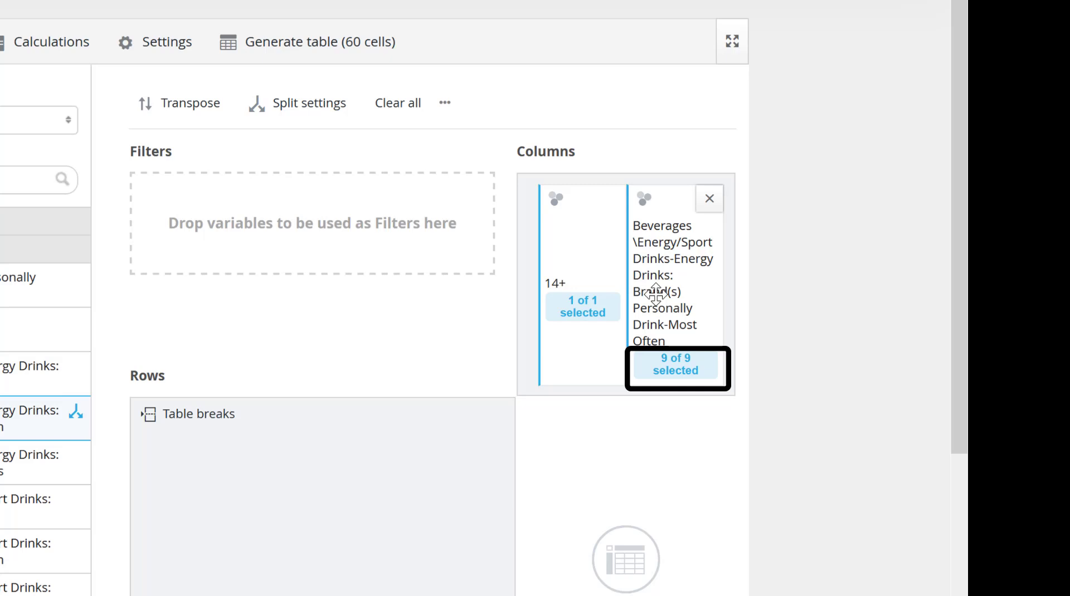
{"action": "mouse_move", "coordinate": [675, 370]}
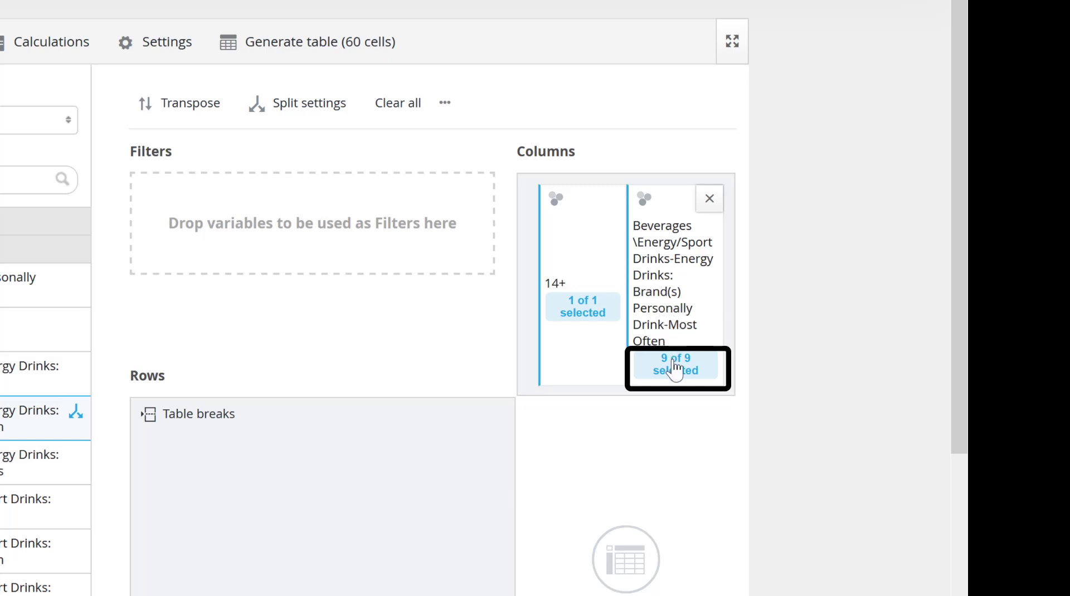
Narrow the energy drink brand column's answers from all 9 to Red Bull only
{"action": "left_click", "coordinate": [674, 365]}
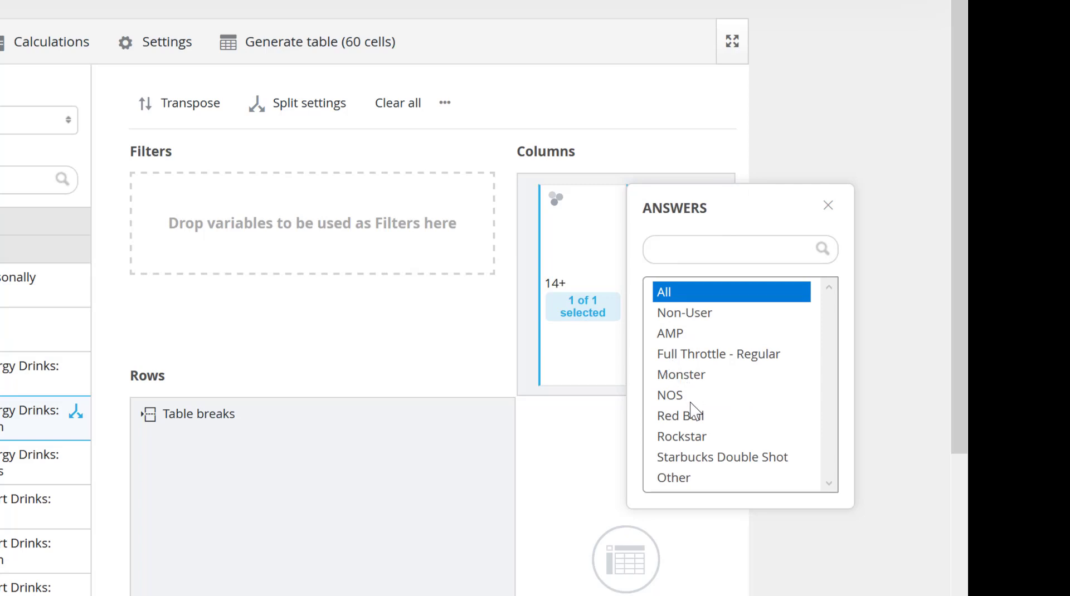
{"action": "left_click", "coordinate": [680, 416]}
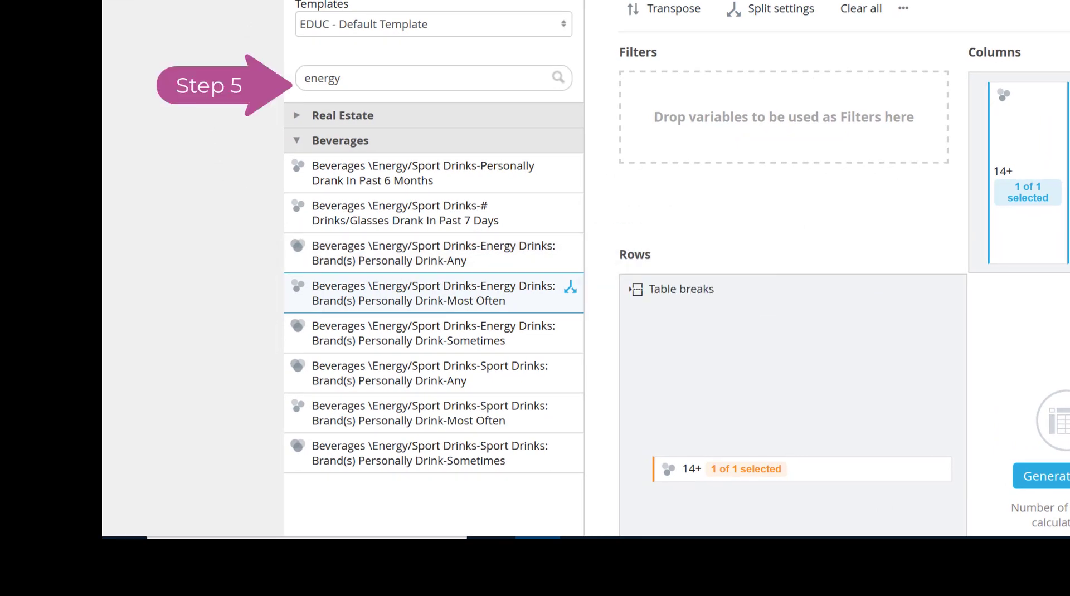
Search 'generation' and add Demographics Age/Generation as a row question with all 6 answers
{"action": "double_click", "coordinate": [321, 78]}
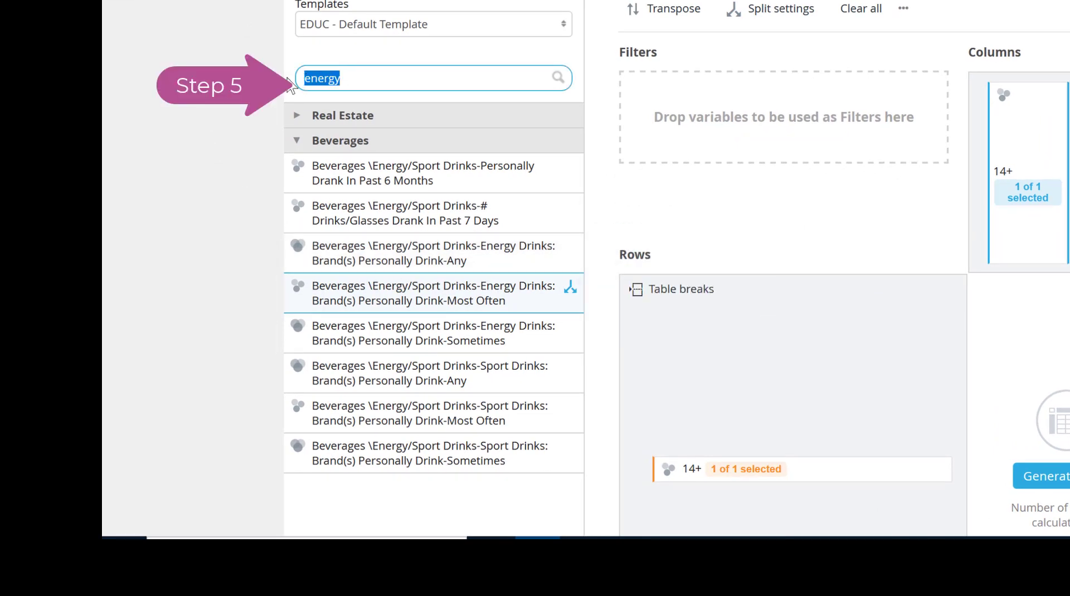
{"action": "type", "text": "gener"}
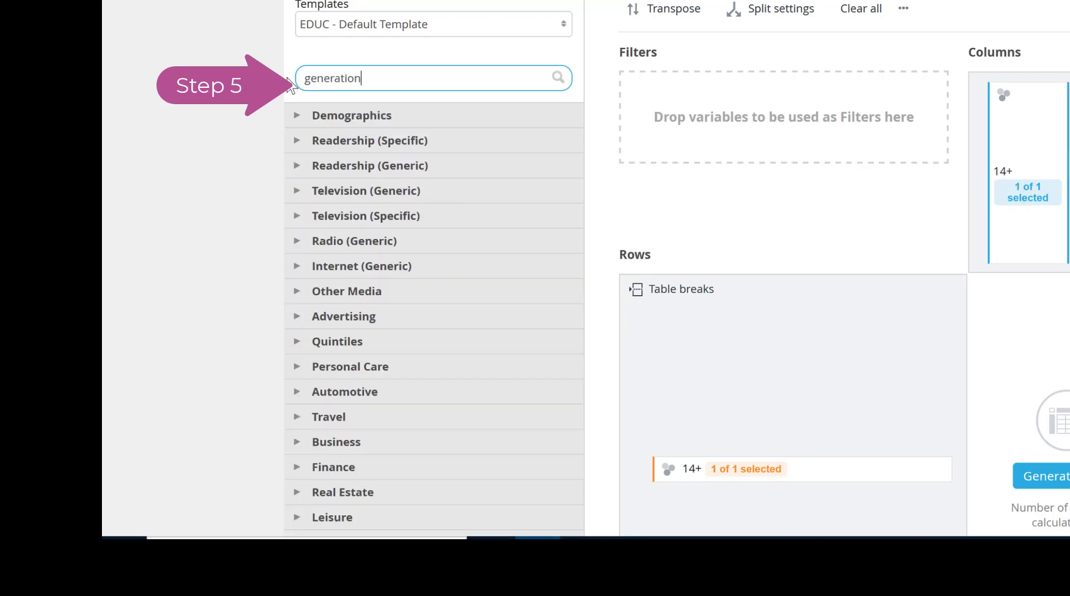
{"action": "left_click", "coordinate": [434, 78]}
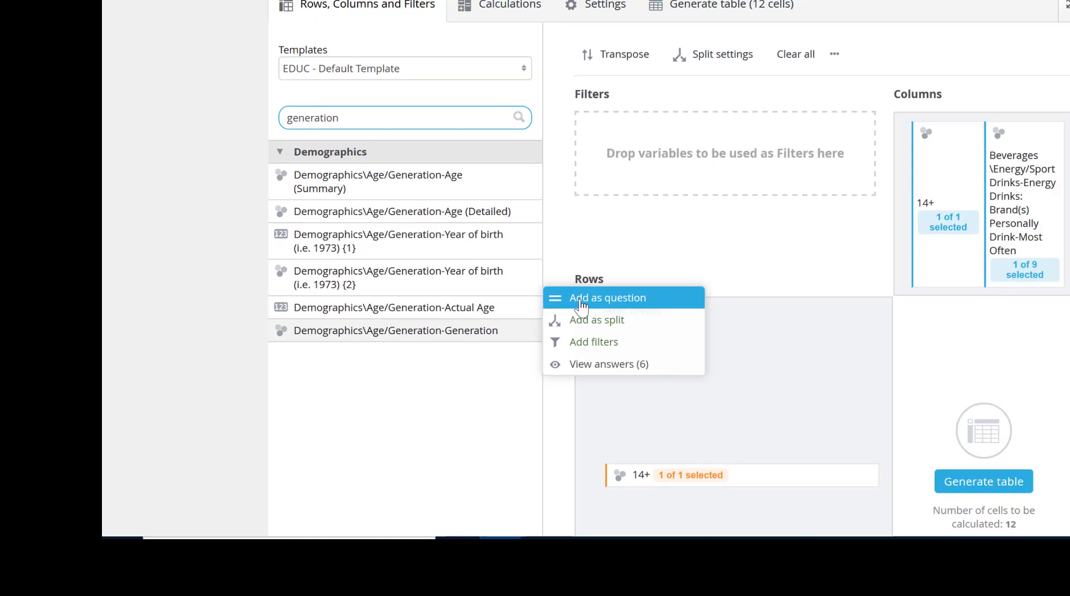
{"action": "left_click", "coordinate": [607, 298]}
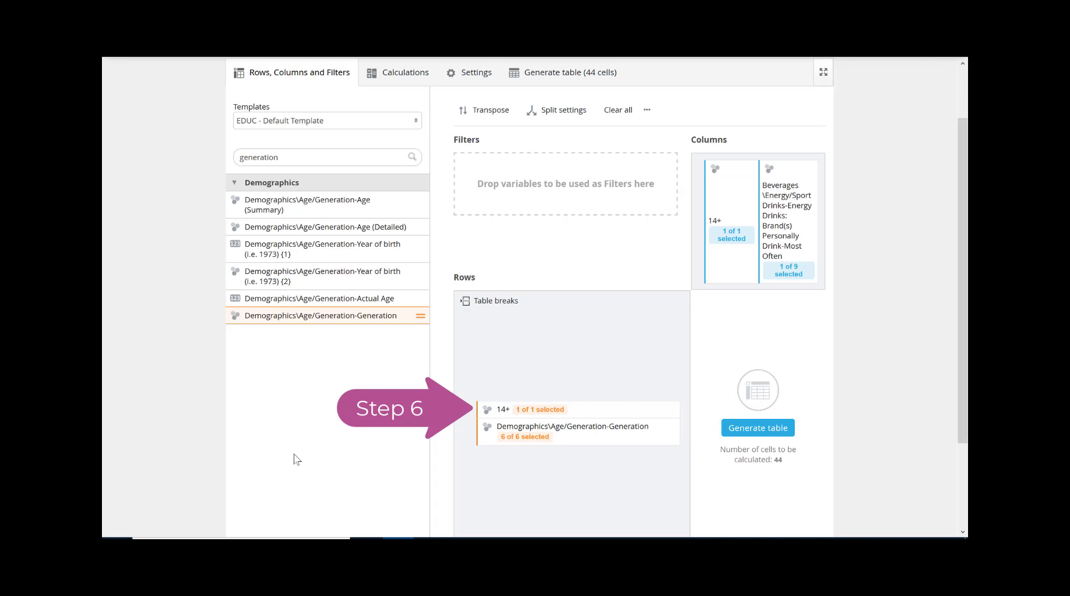
{"action": "mouse_move", "coordinate": [457, 422]}
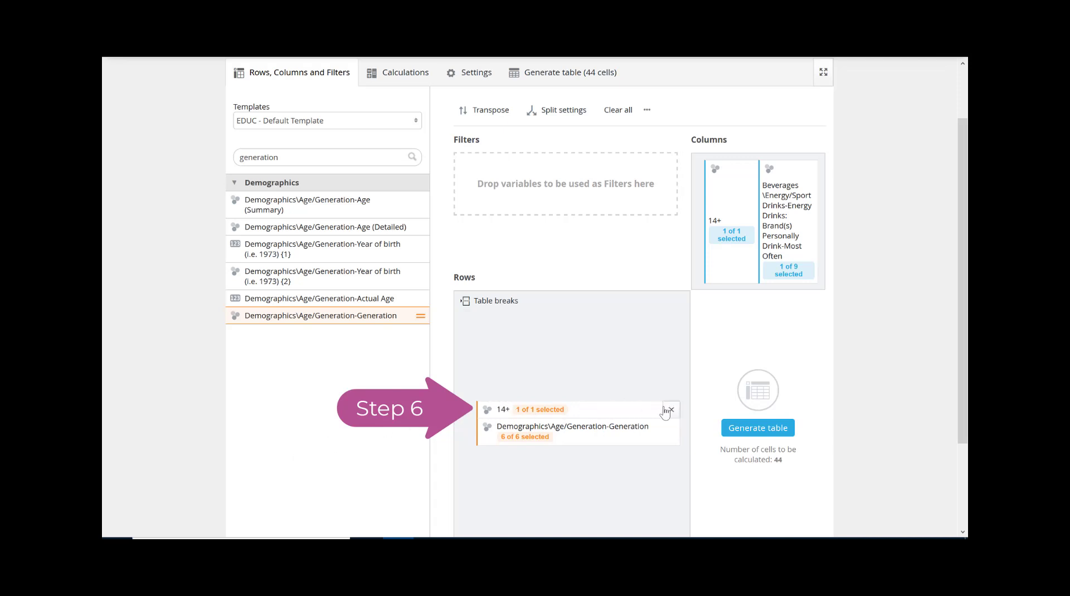
Remove the 14+ total from the rows, leaving Generation alone (32 cells)
{"action": "left_click", "coordinate": [671, 409]}
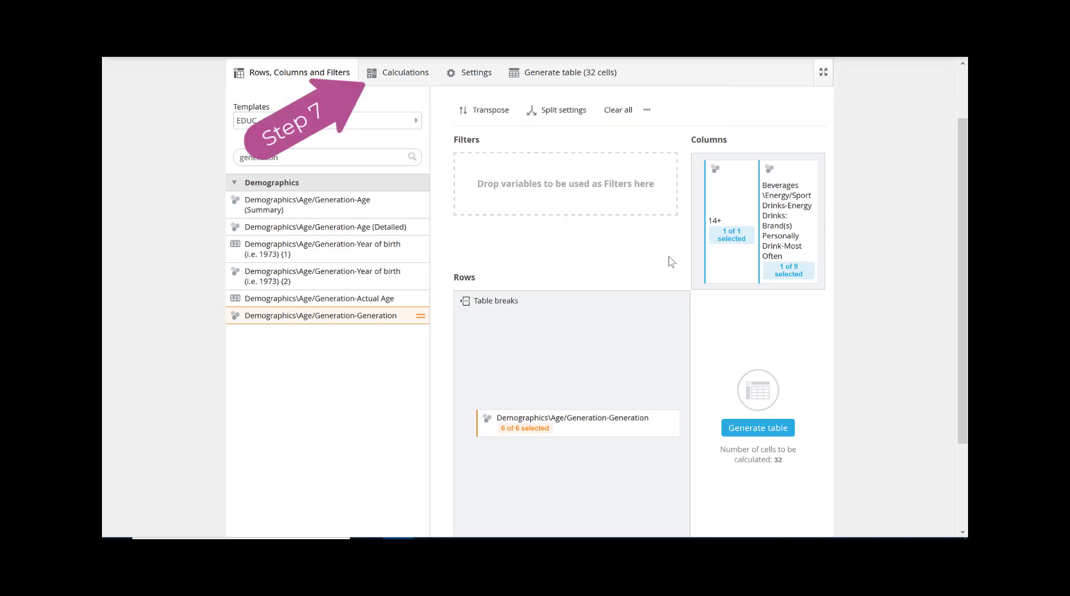
{"action": "mouse_move", "coordinate": [479, 152]}
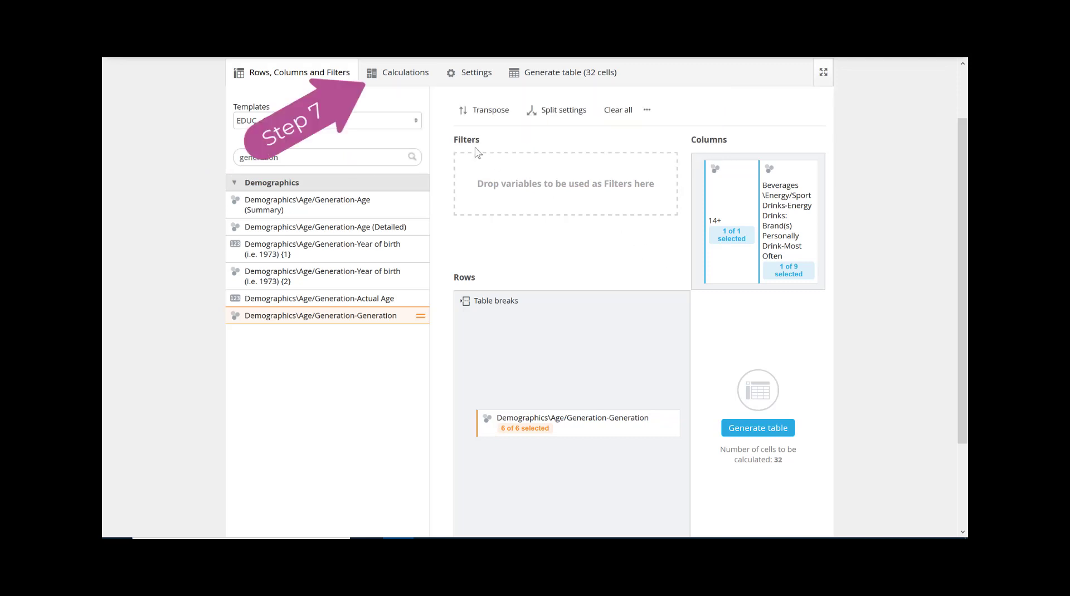
Enable benchmark calculation in Calculations, set to Index/Conversion rate against the first column
{"action": "left_click", "coordinate": [404, 73]}
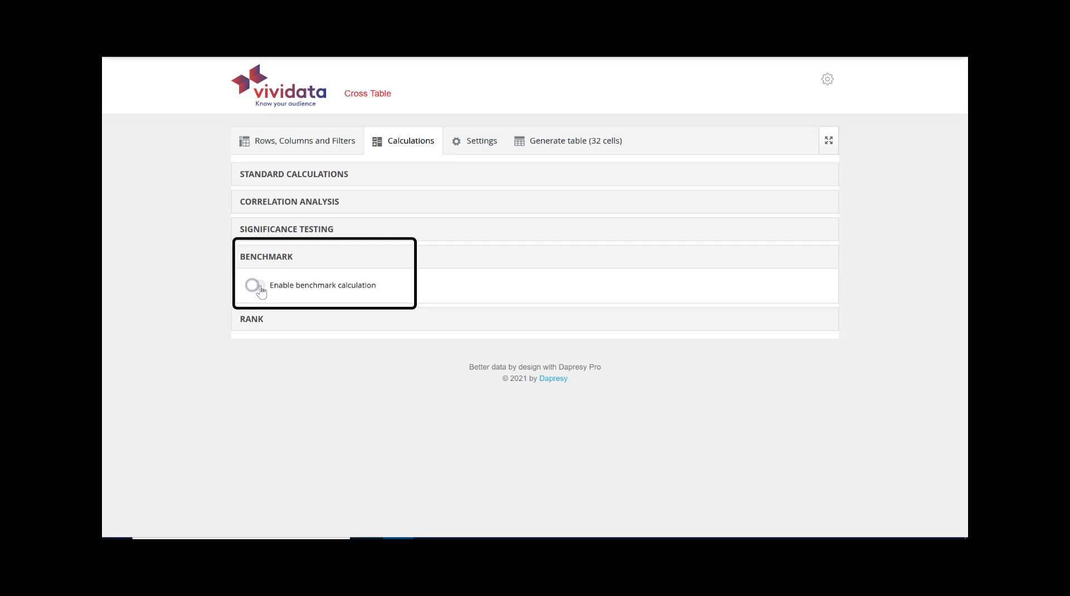
{"action": "left_click", "coordinate": [249, 285]}
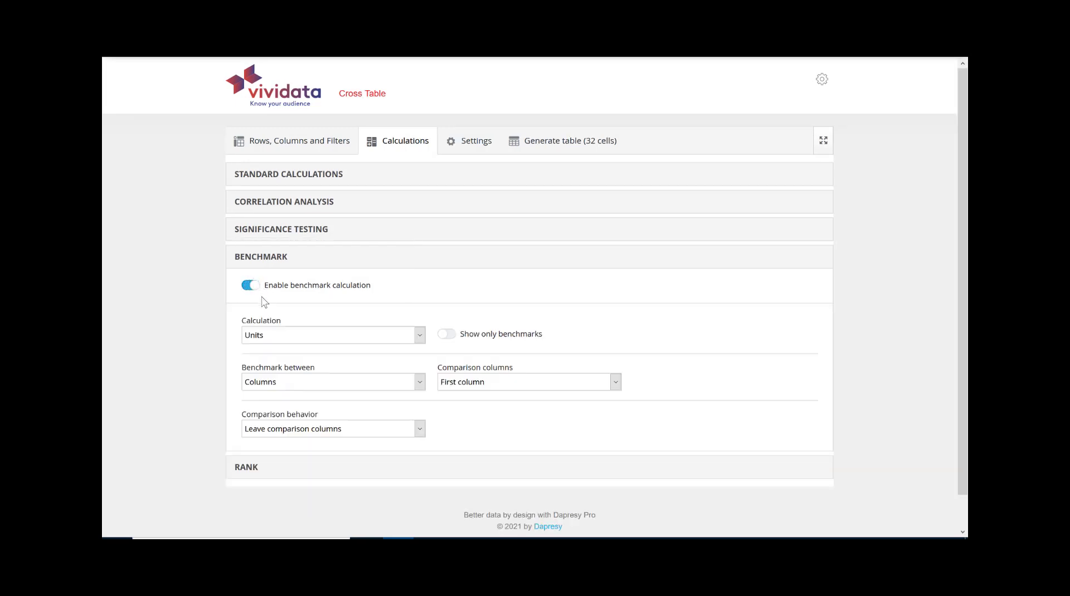
{"action": "left_click", "coordinate": [332, 335]}
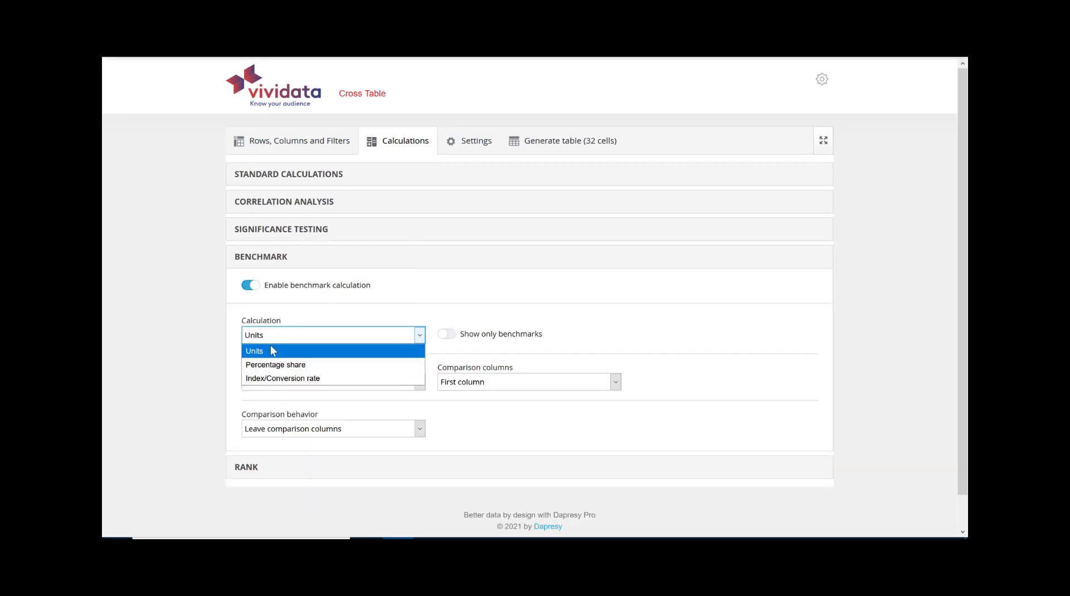
{"action": "left_click", "coordinate": [282, 379]}
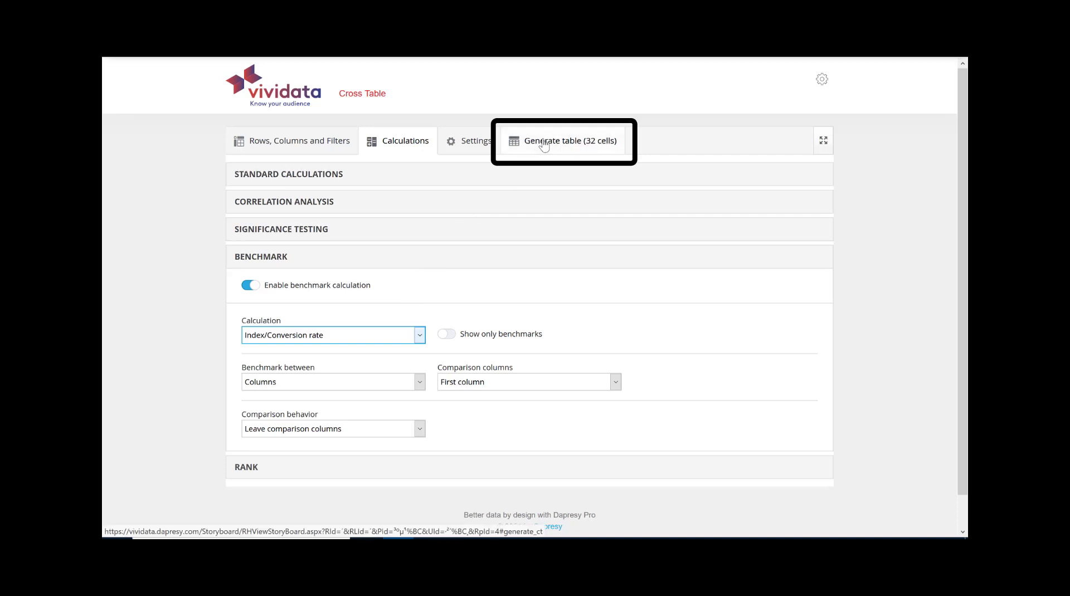
Generate the 32-cell table of Generation rows vs 14+ and Red Bull and review the index values
{"action": "left_click", "coordinate": [569, 140]}
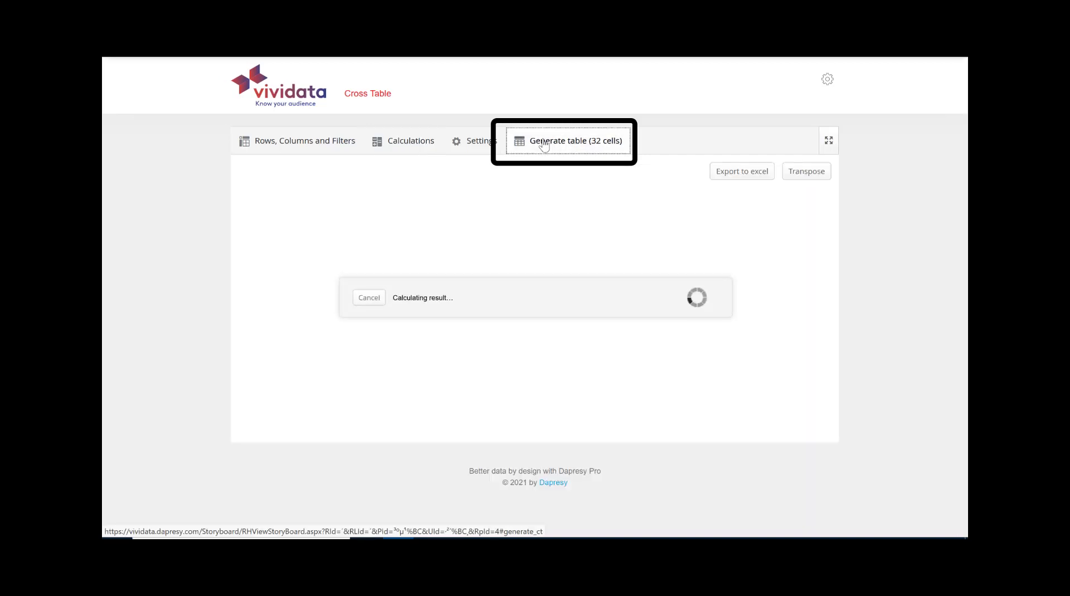
{"action": "left_click", "coordinate": [575, 141]}
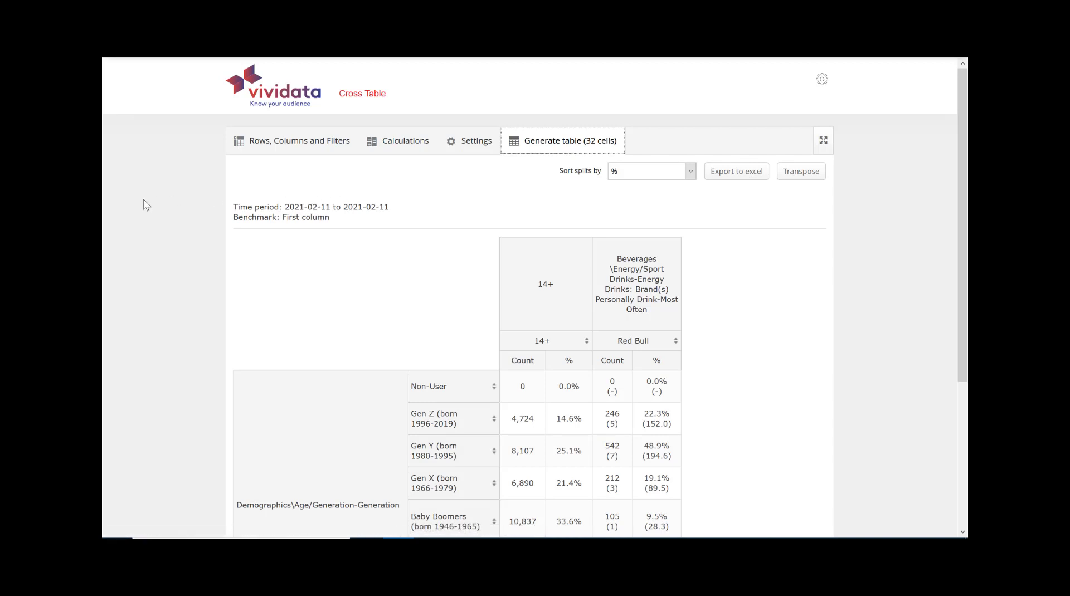
{"action": "scroll", "scroll_direction": "down", "scroll_amount": 3}
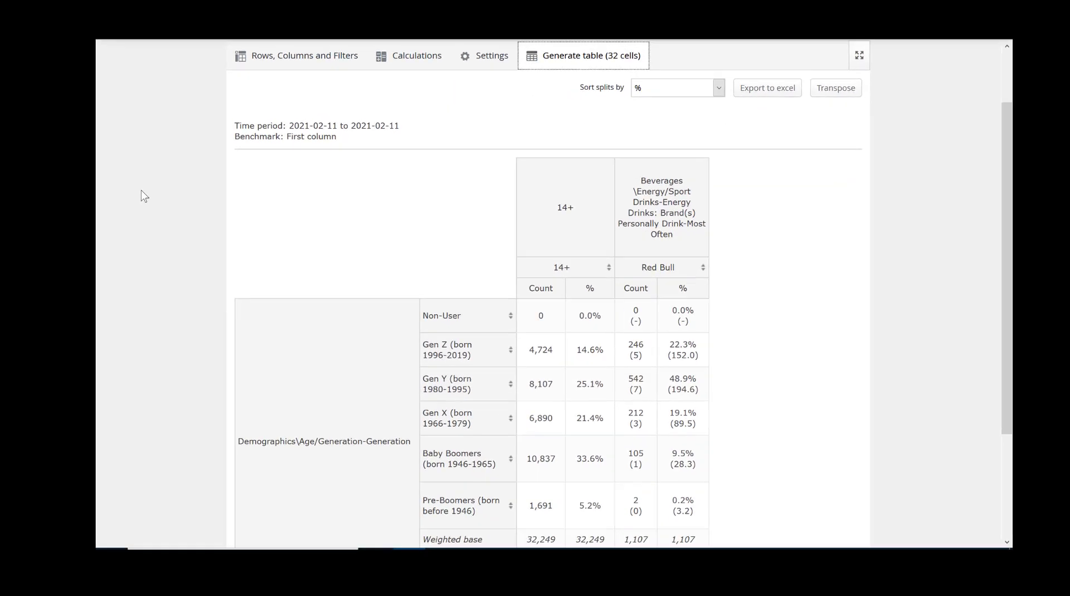
{"action": "scroll", "scroll_direction": "down", "scroll_amount": 3}
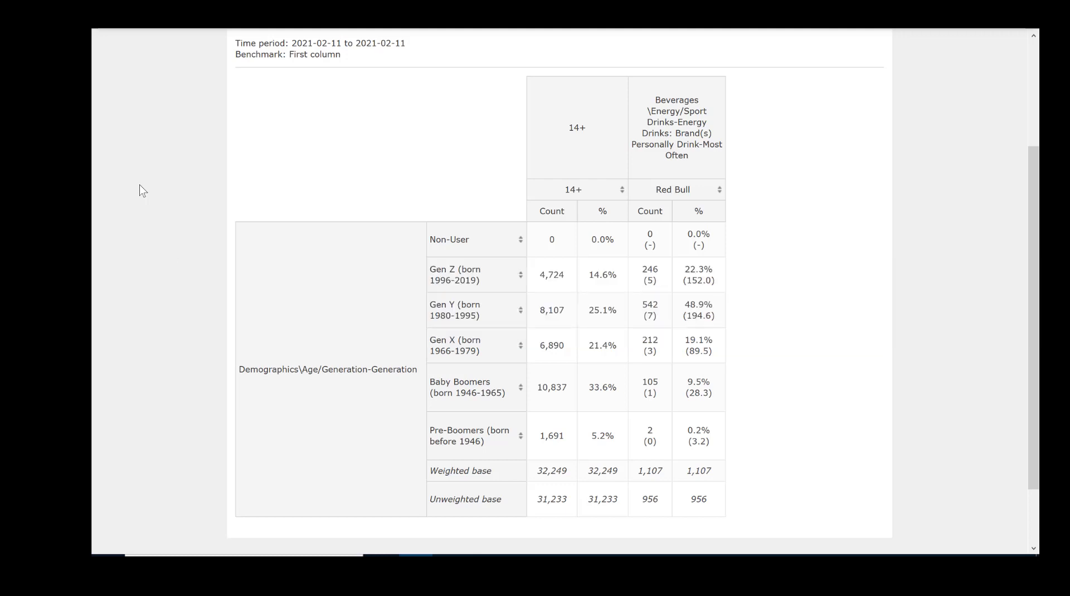
{"action": "left_click", "coordinate": [677, 127]}
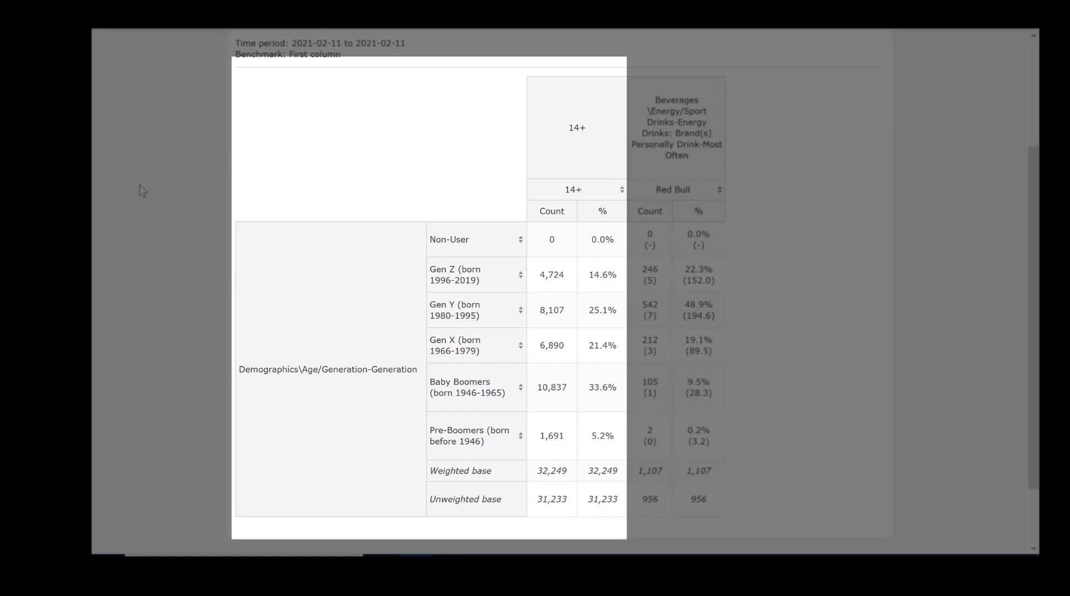
{"action": "mouse_move", "coordinate": [552, 210]}
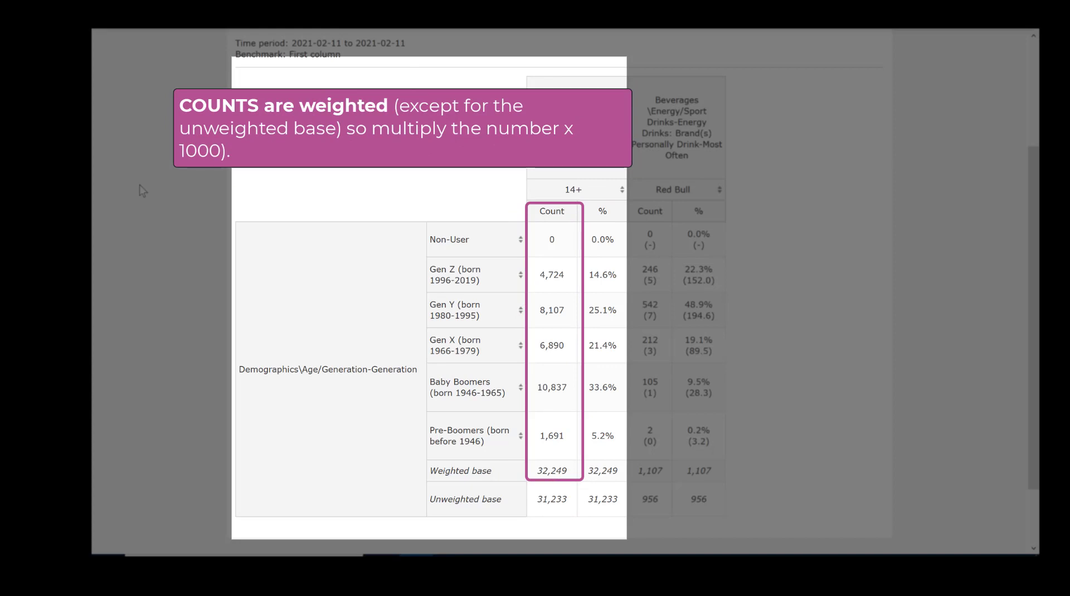
{"action": "left_click", "coordinate": [554, 499]}
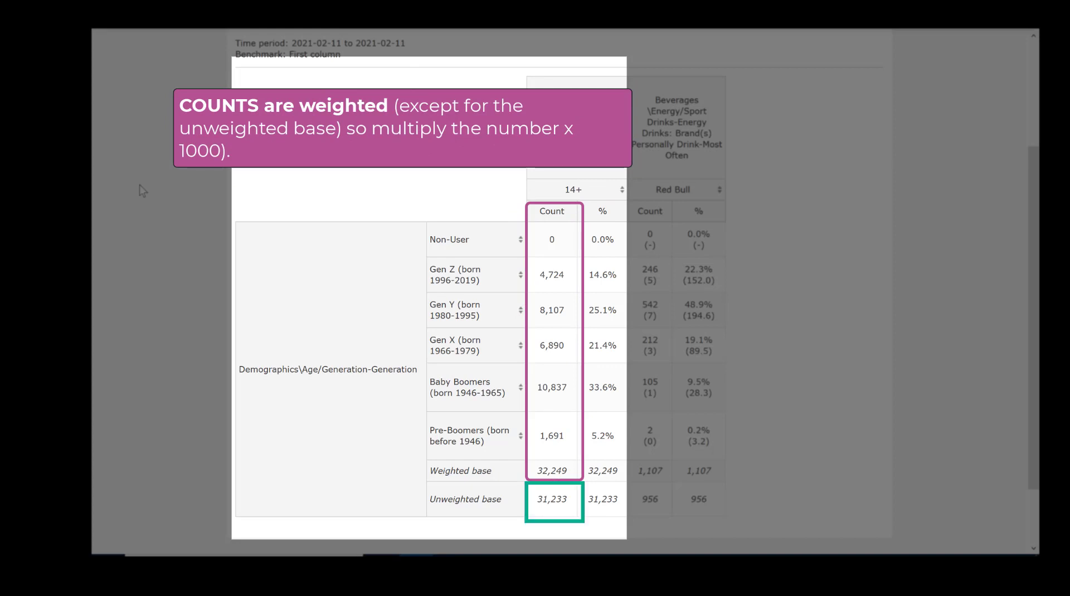